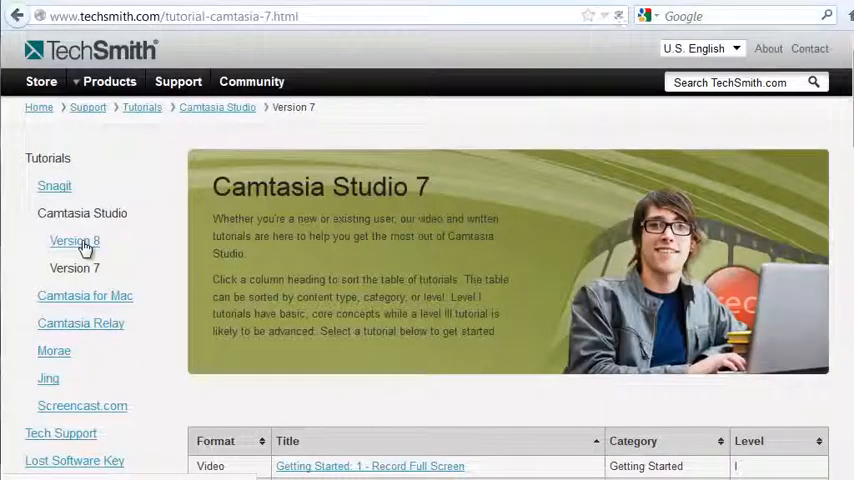
Go to the Camtasia Studio 7 tutorials page on techsmith.com.
left_click(74, 240)
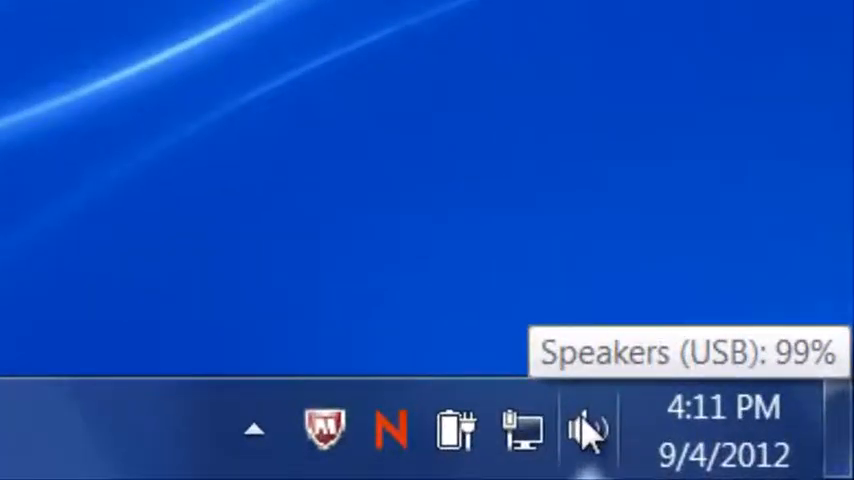
View the USB headset microphone's Levels in Windows Recording devices, showing input level 99.
right_click(588, 430)
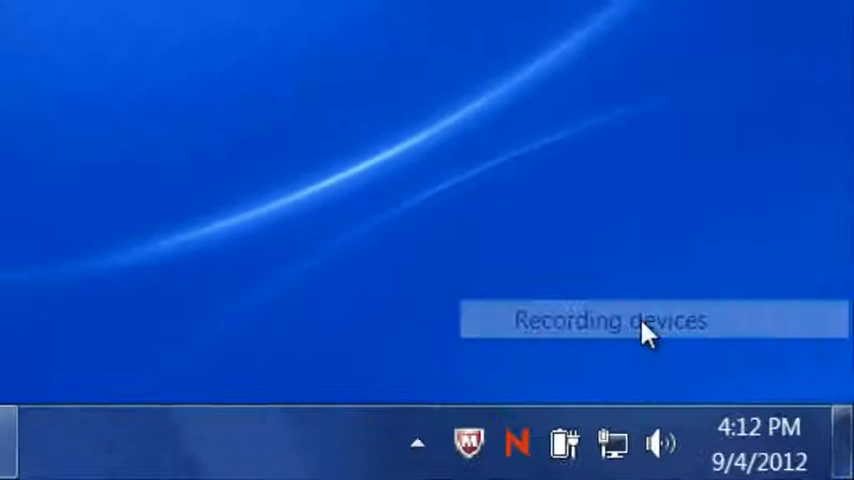
left_click(610, 320)
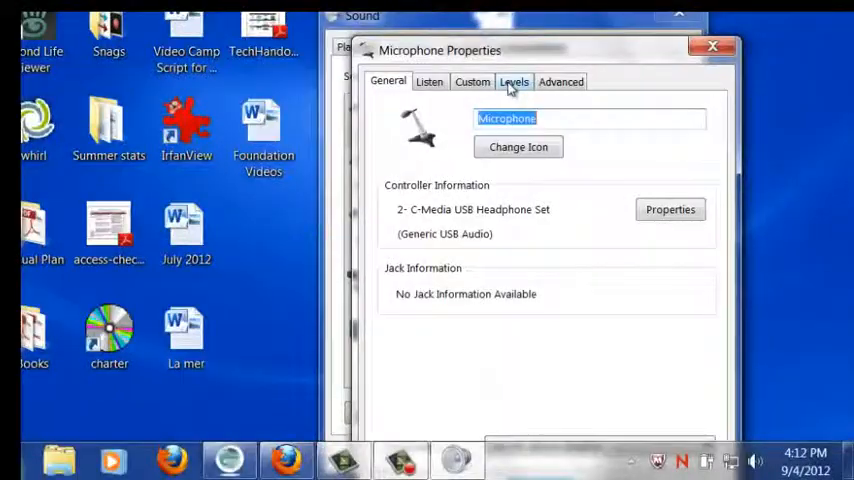
left_click(512, 82)
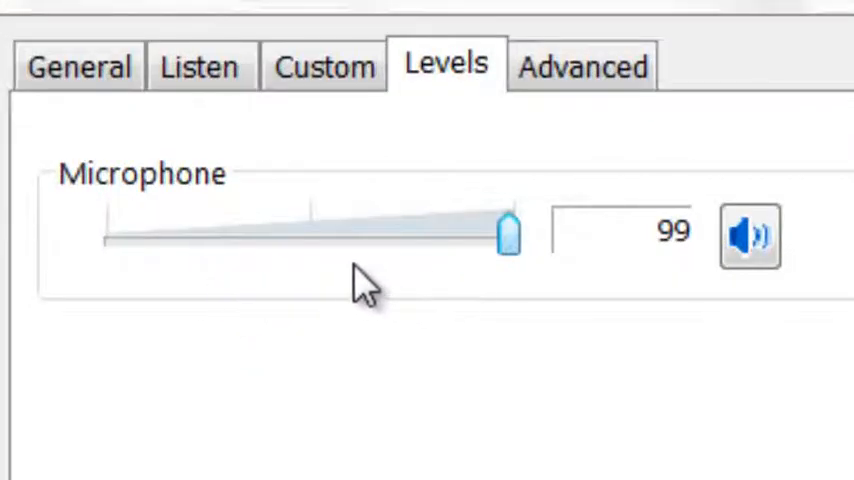
mouse_move(500, 290)
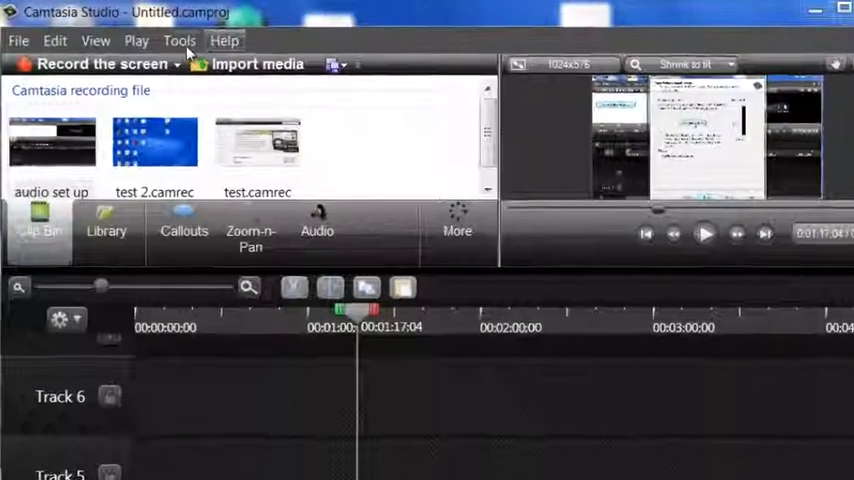
Run the Audio Setup Wizard, auto-adjust the USB microphone volume and finish with the calibrated level.
left_click(180, 40)
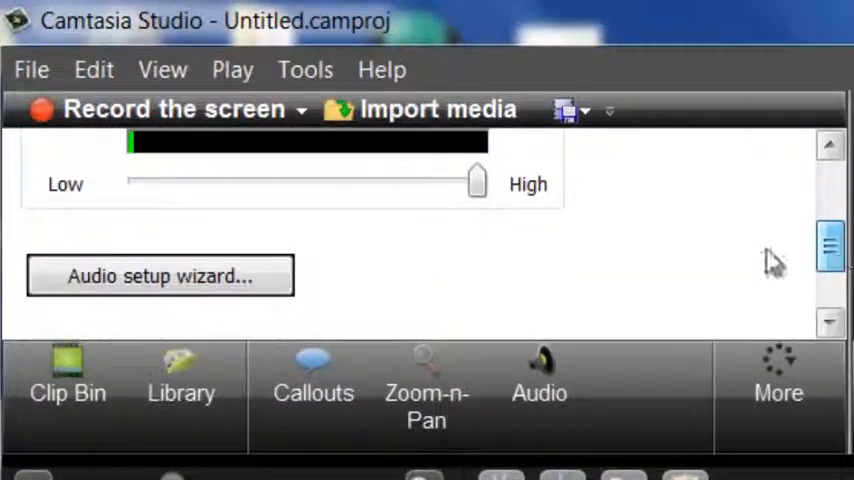
left_click(160, 276)
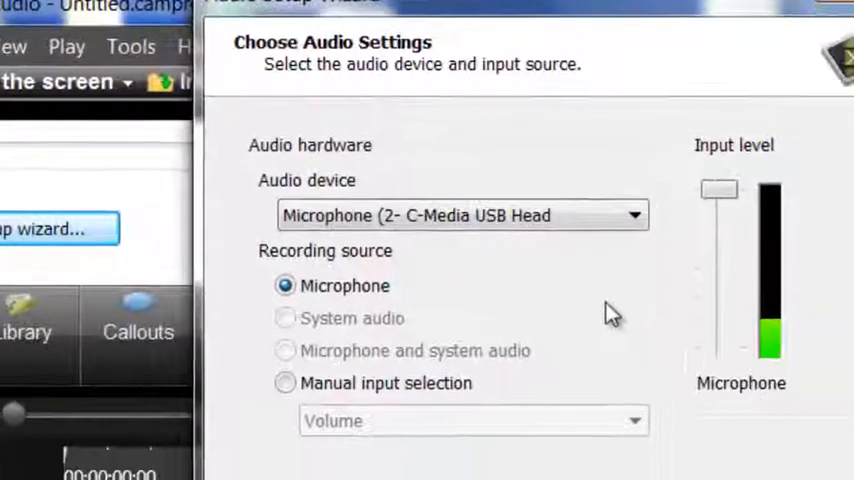
mouse_move(520, 256)
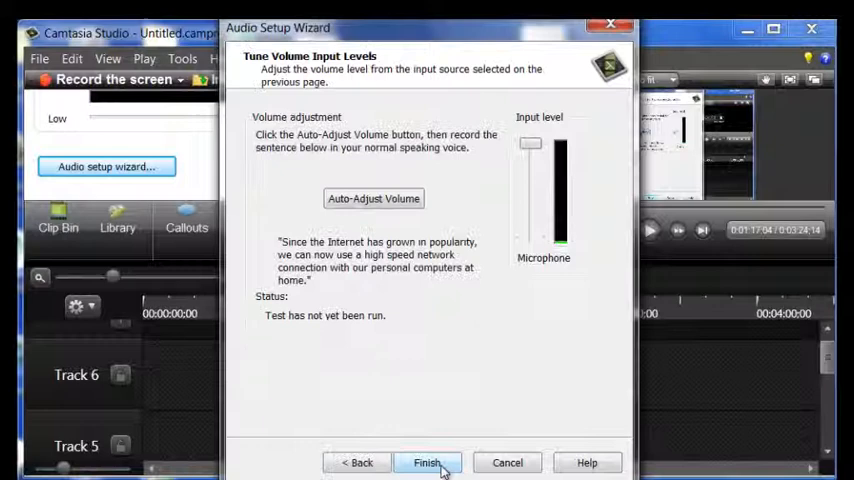
left_click(372, 198)
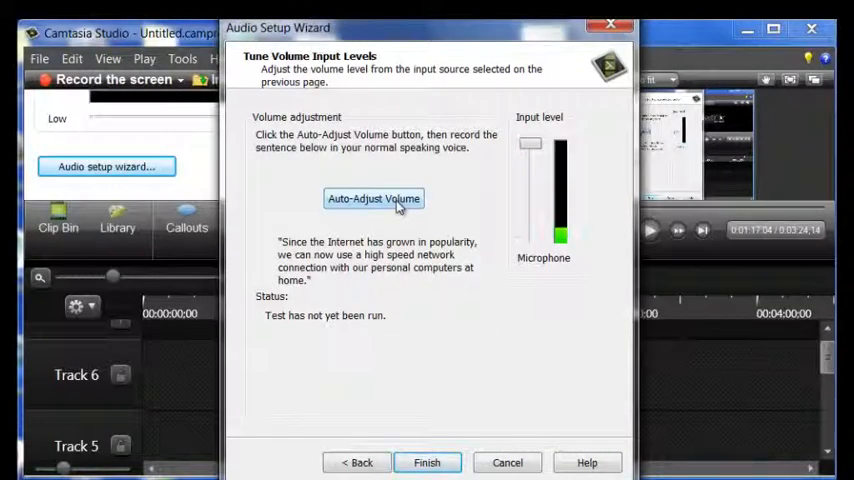
left_click(372, 198)
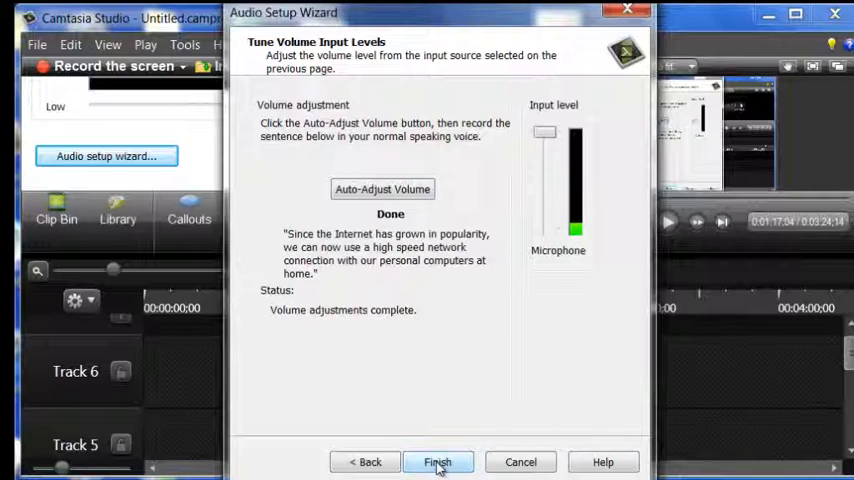
left_click(438, 460)
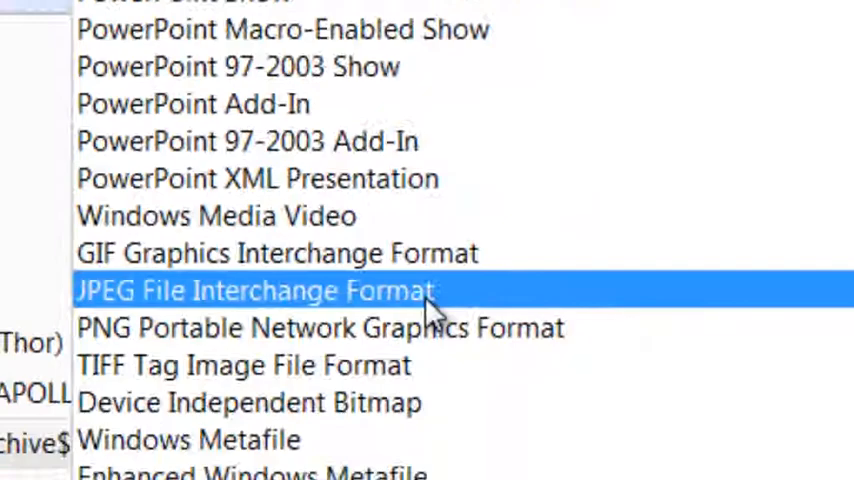
Save the slides as JPEG File Interchange Format images in the Camtasia Intro folder.
left_click(252, 290)
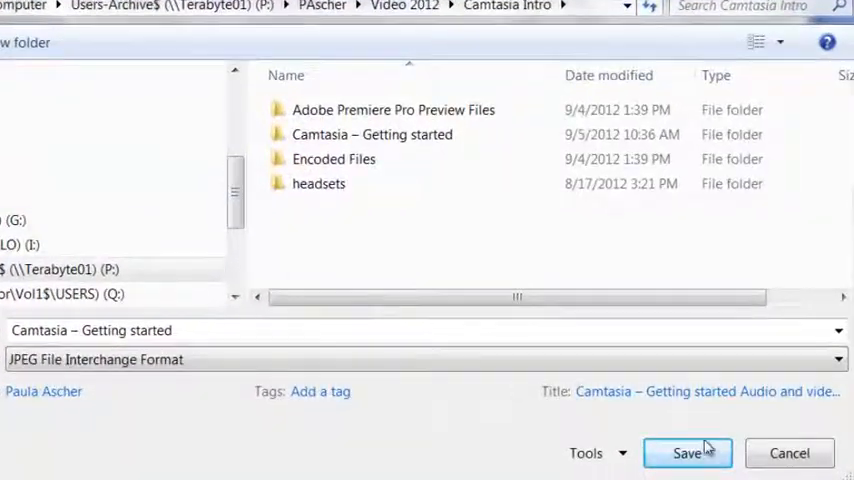
left_click(688, 452)
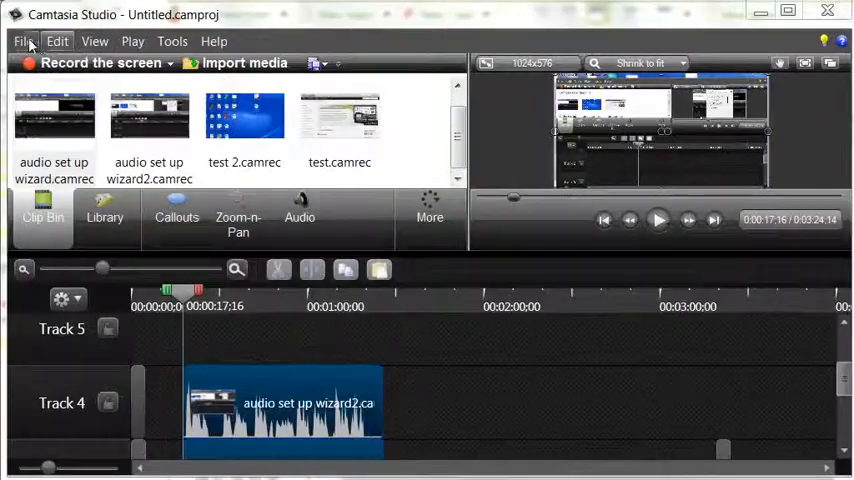
Bring up the project file options after placing the wizard clip on Track 4.
left_click(24, 40)
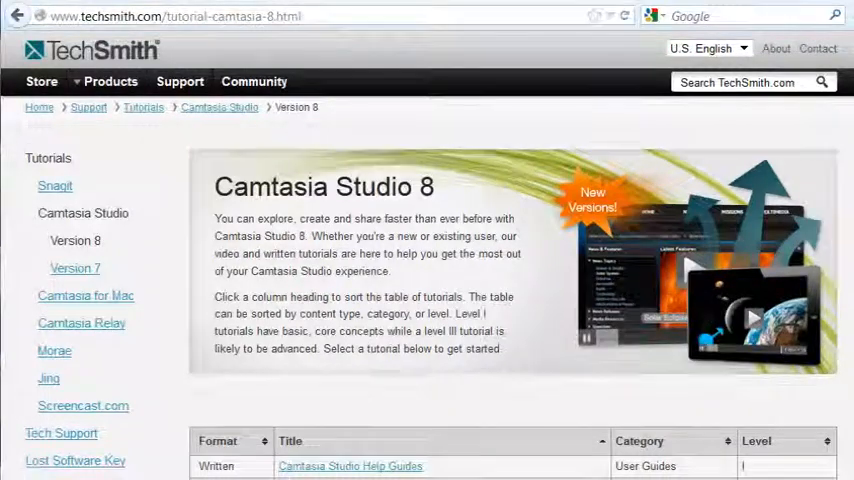
Enable noise removal in the Audio panel for the camtasia intro project.
left_click(284, 112)
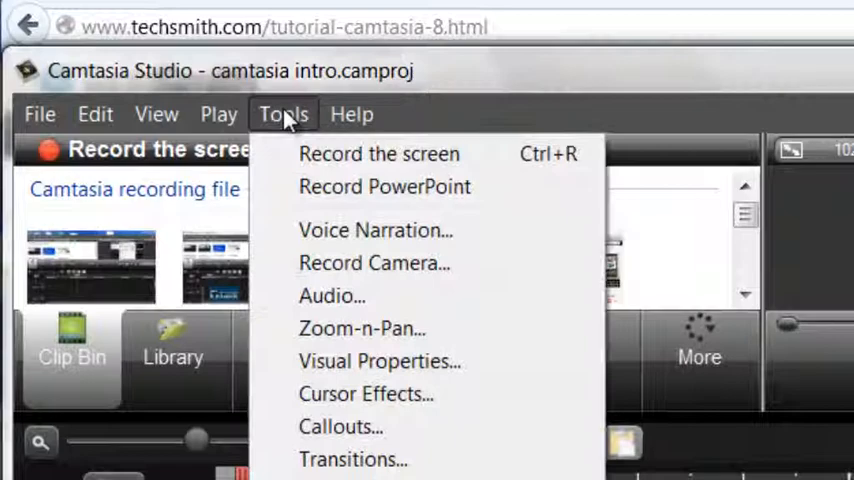
left_click(332, 296)
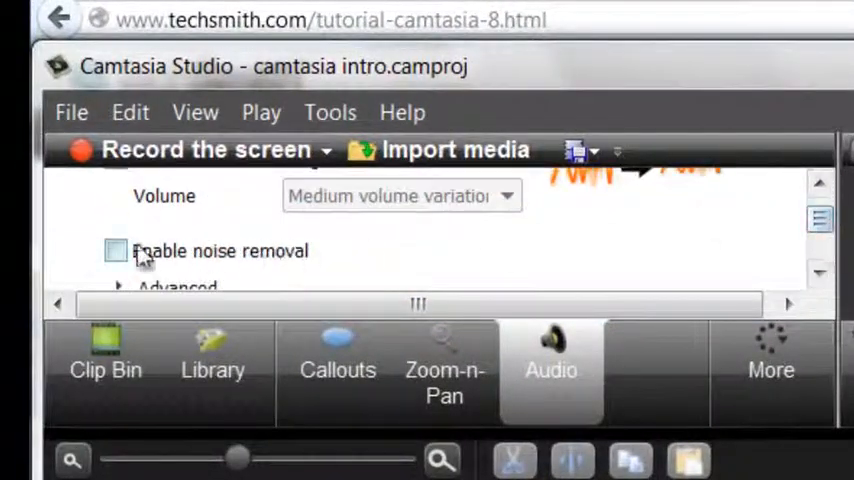
left_click(116, 250)
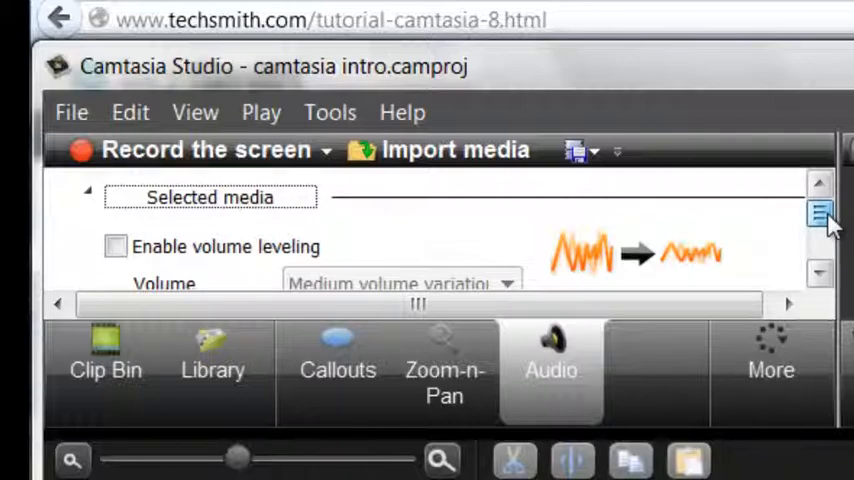
left_click(820, 230)
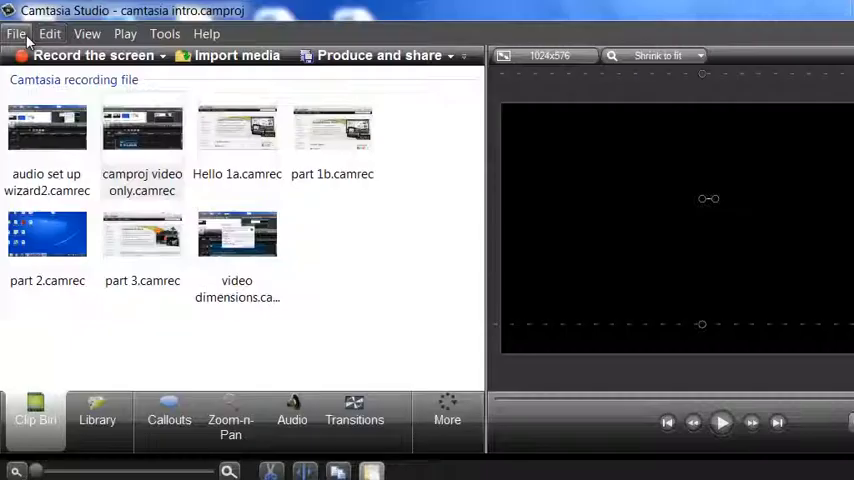
left_click(16, 34)
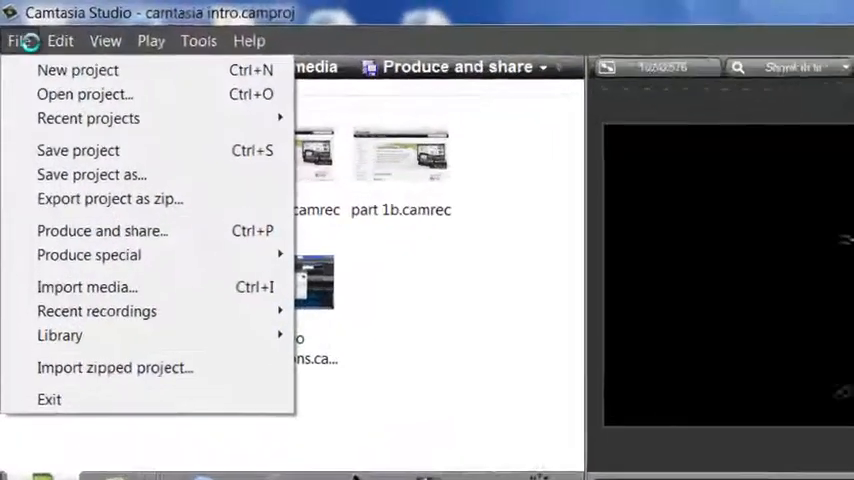